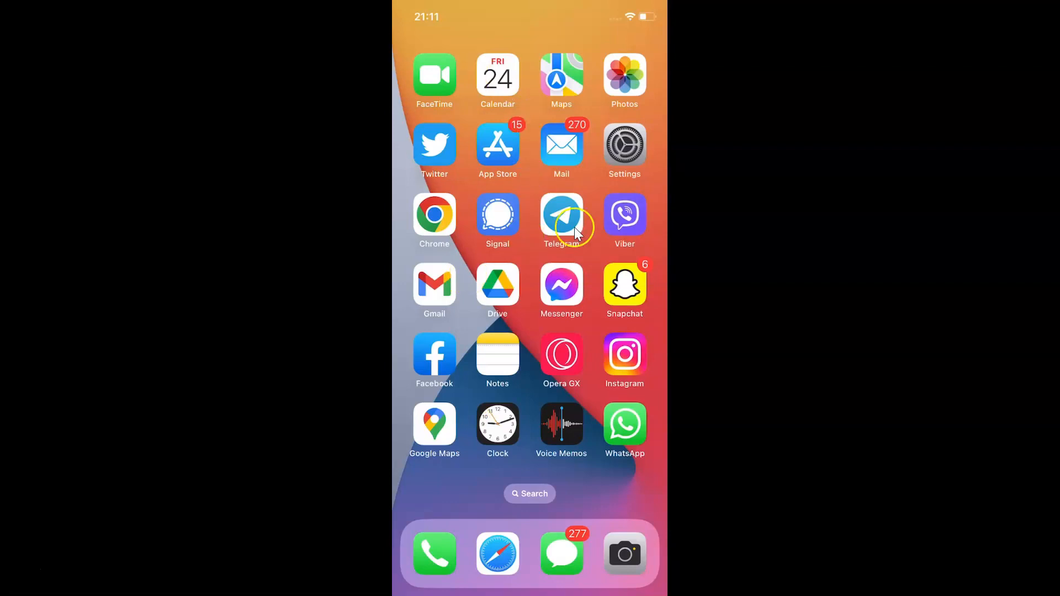
mouse_move(625, 238)
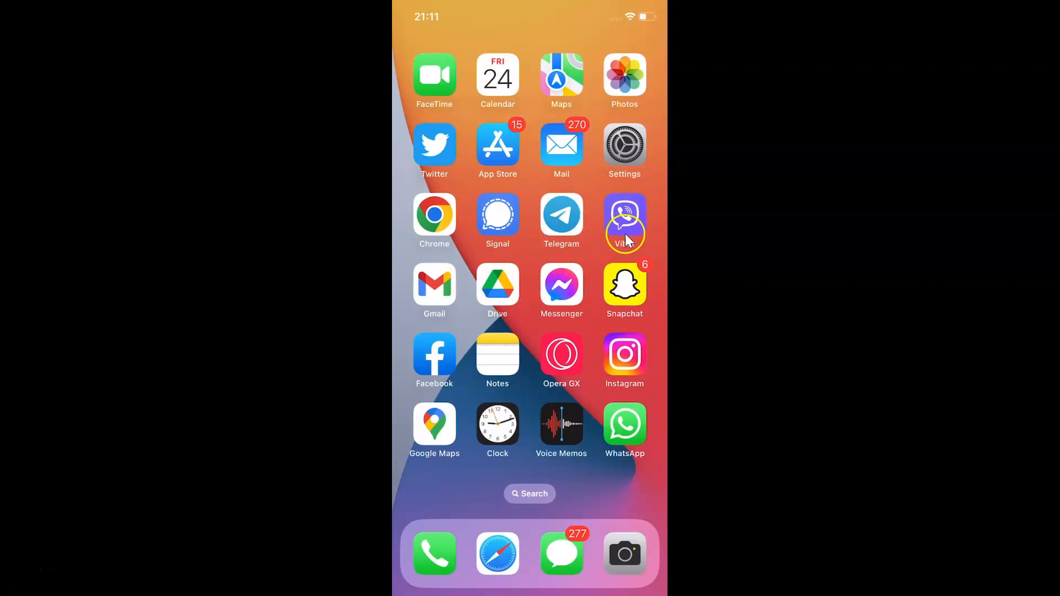
mouse_move(519, 298)
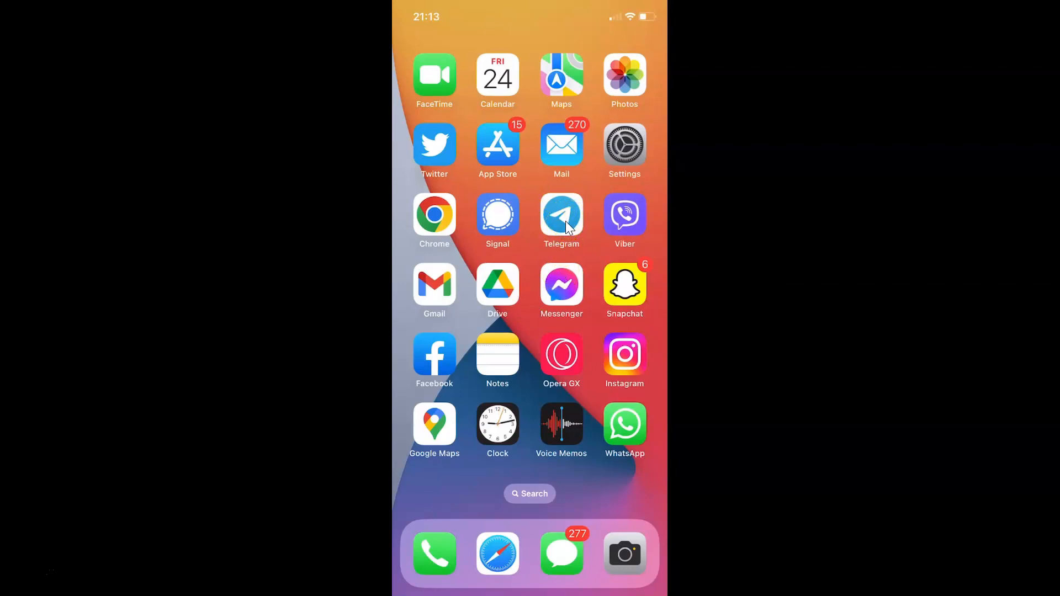
Step: Reach the Data and Storage page from Telegram's Settings
click(561, 215)
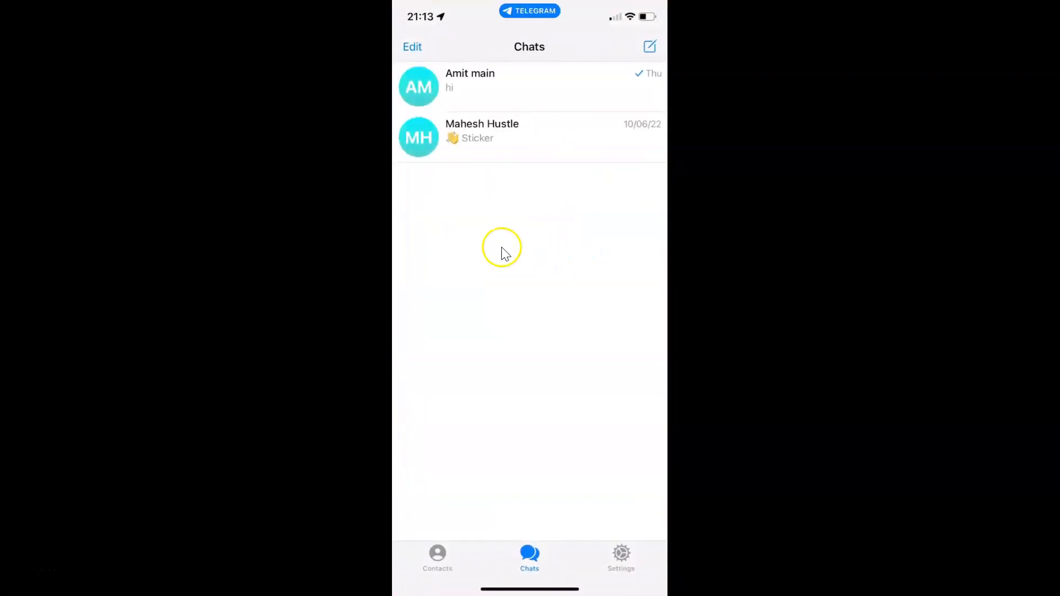
mouse_move(583, 217)
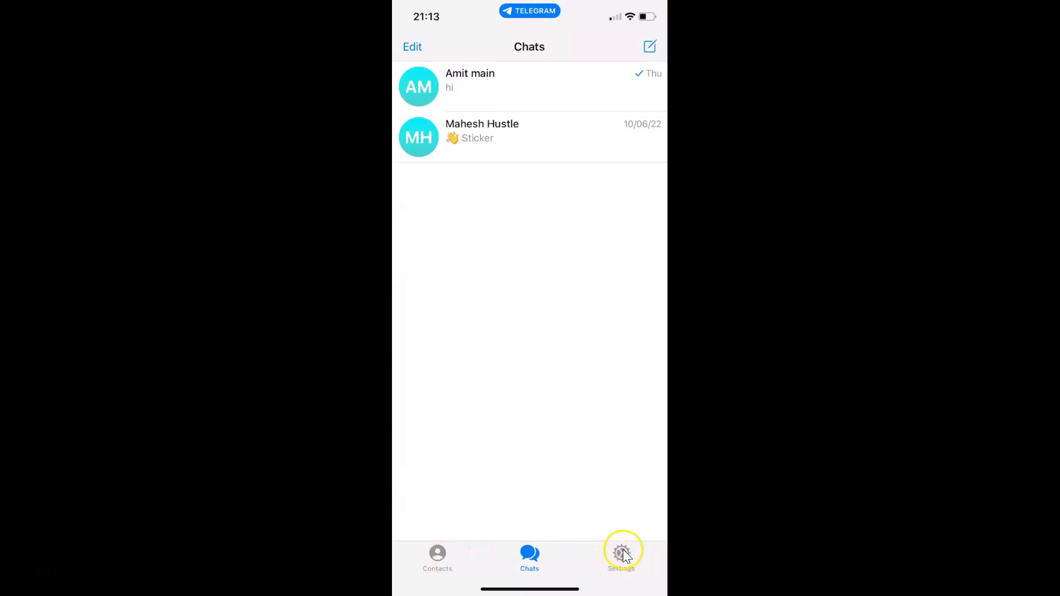
click(620, 552)
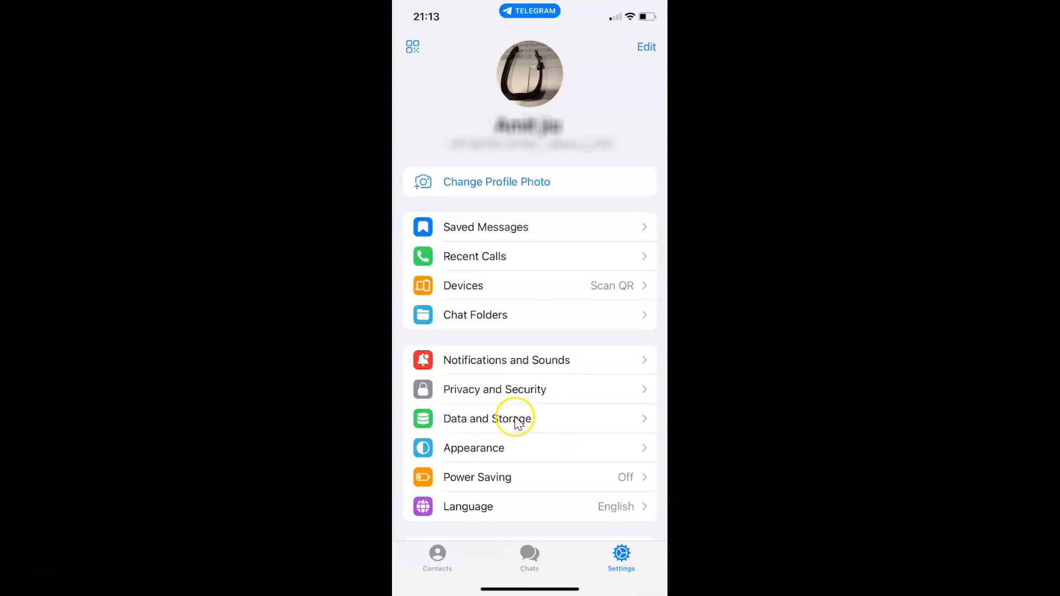
click(514, 419)
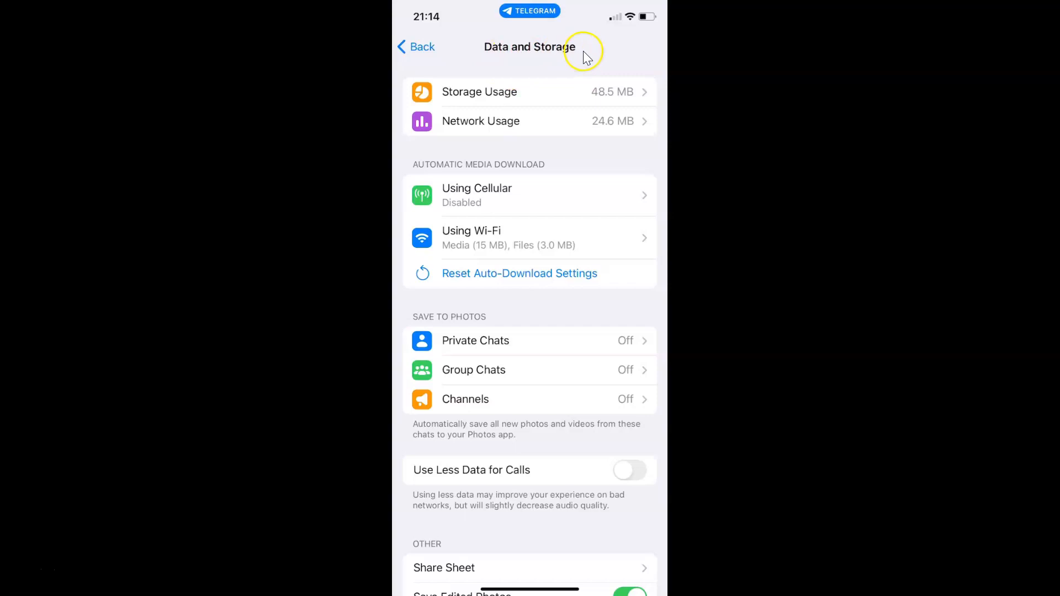
mouse_move(514, 210)
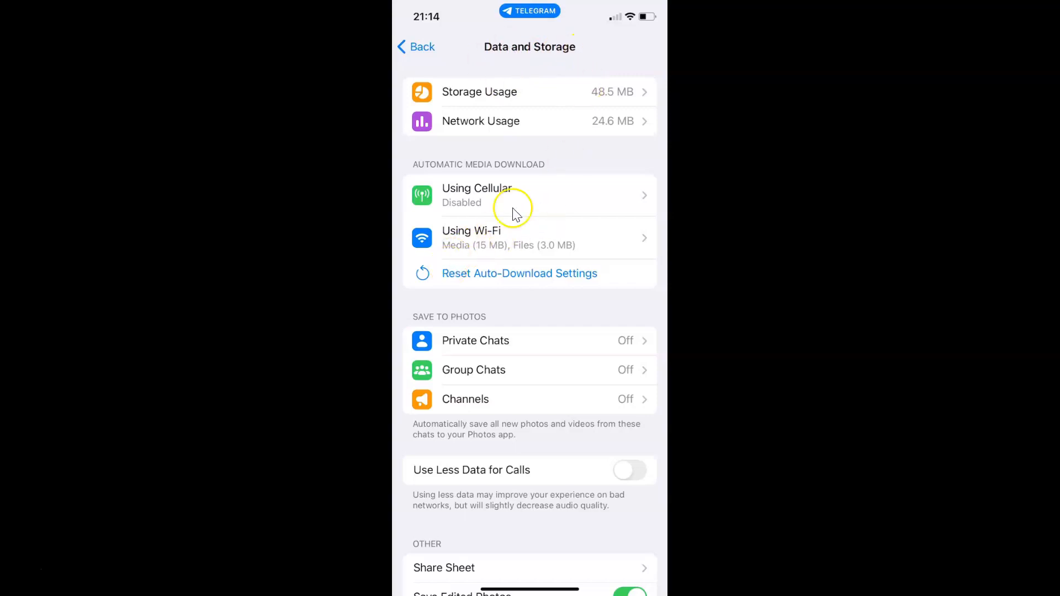
mouse_move(461, 168)
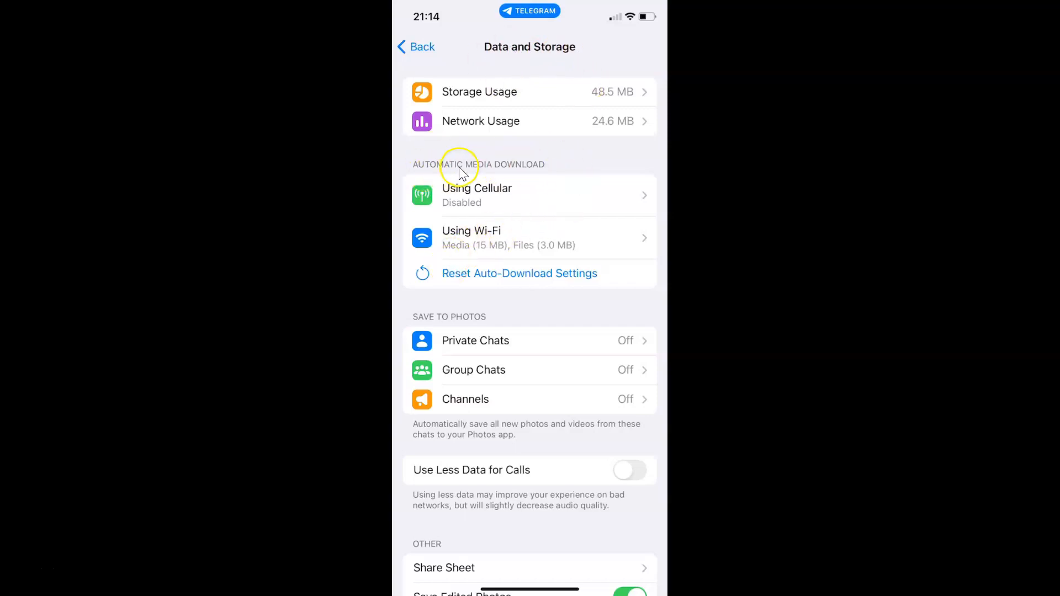
mouse_move(534, 193)
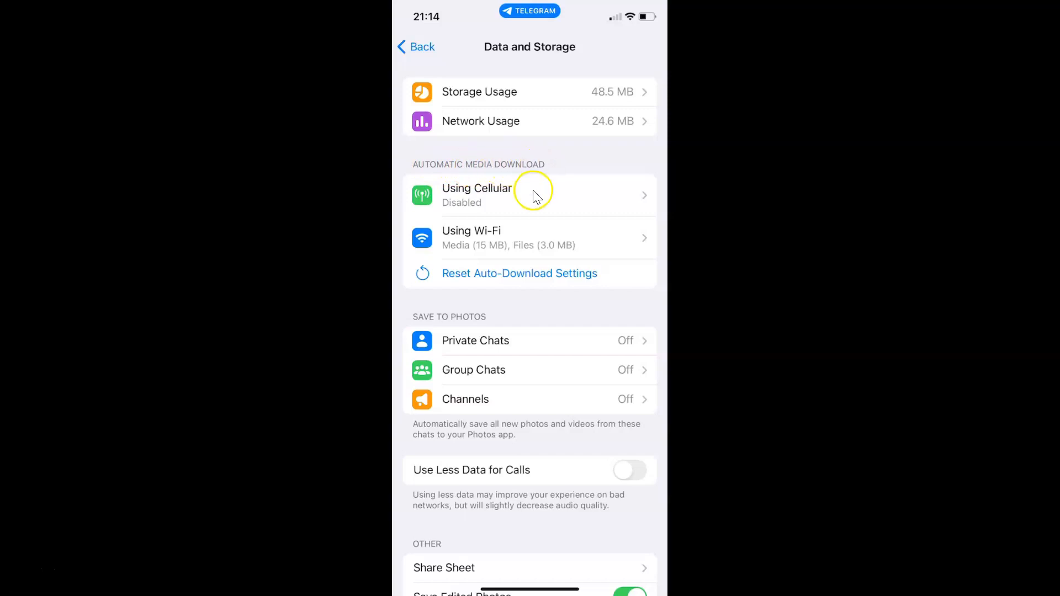
mouse_move(564, 218)
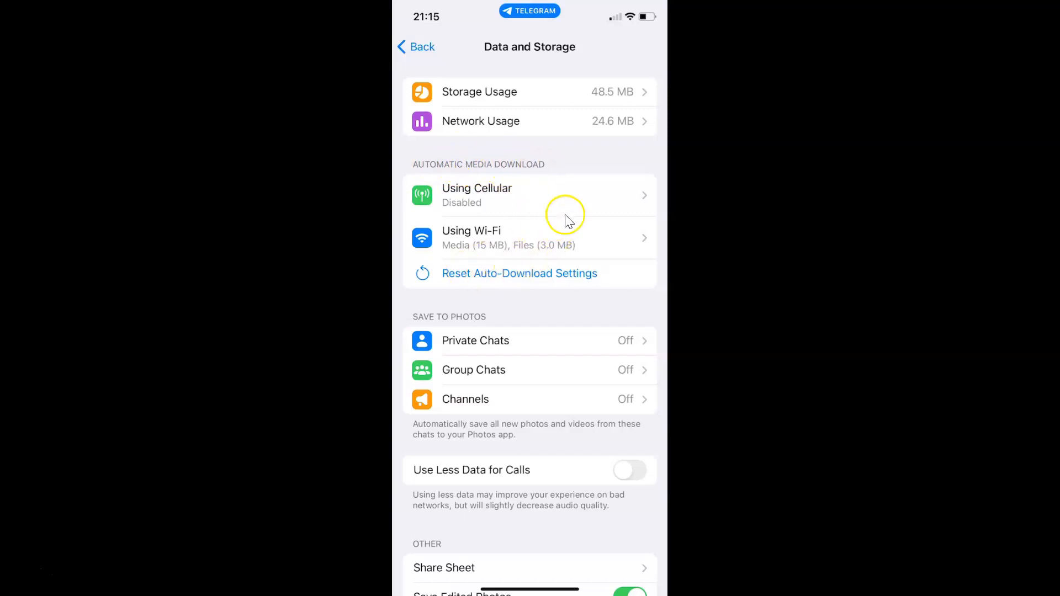
mouse_move(446, 283)
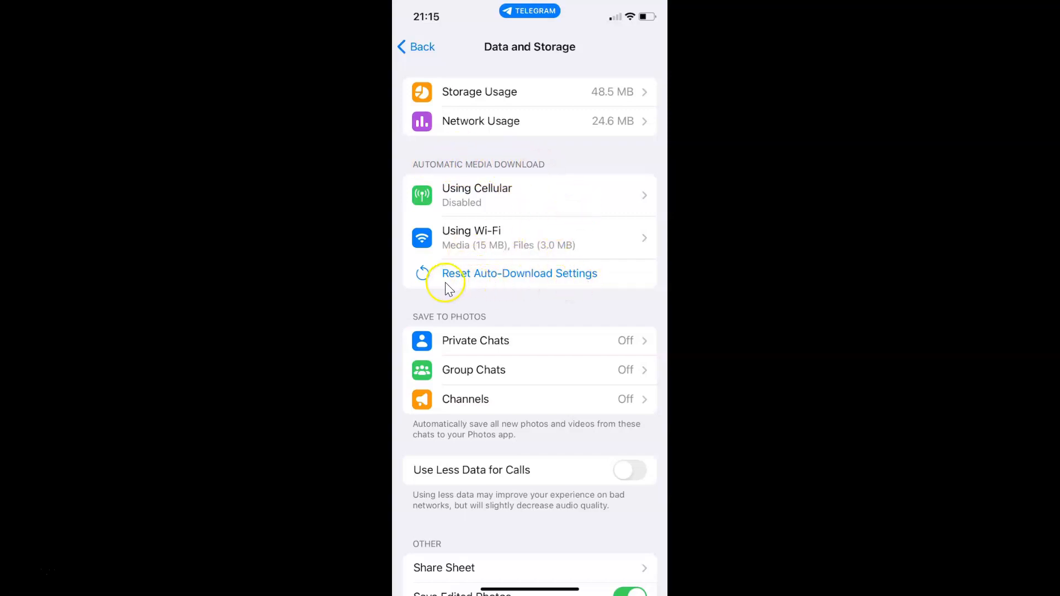
mouse_move(555, 282)
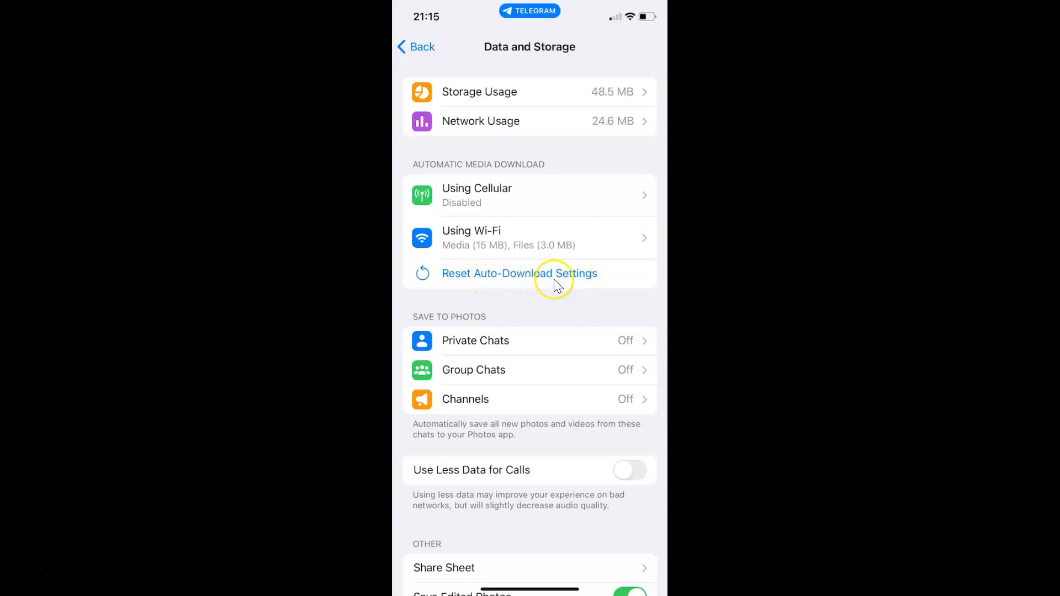
mouse_move(585, 279)
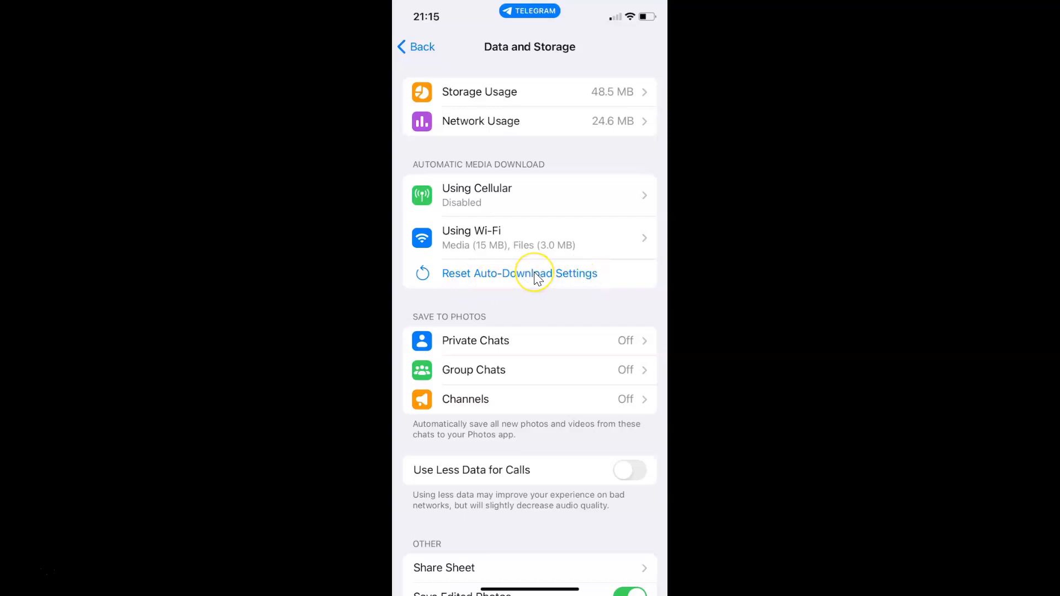
Step: Choose Reset Auto-Download Settings under Automatic Media Download
click(519, 274)
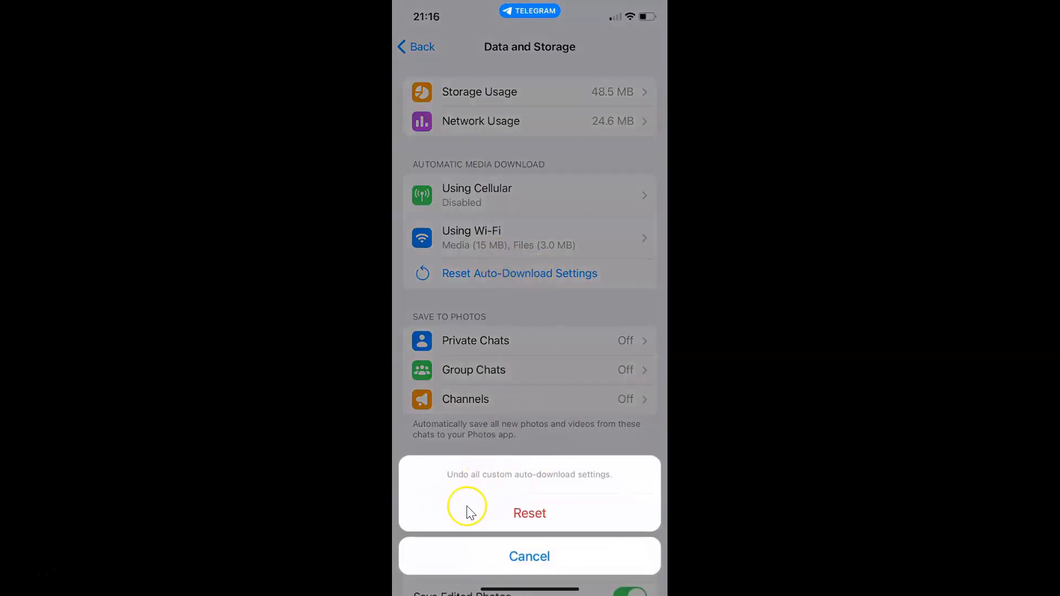
mouse_move(560, 493)
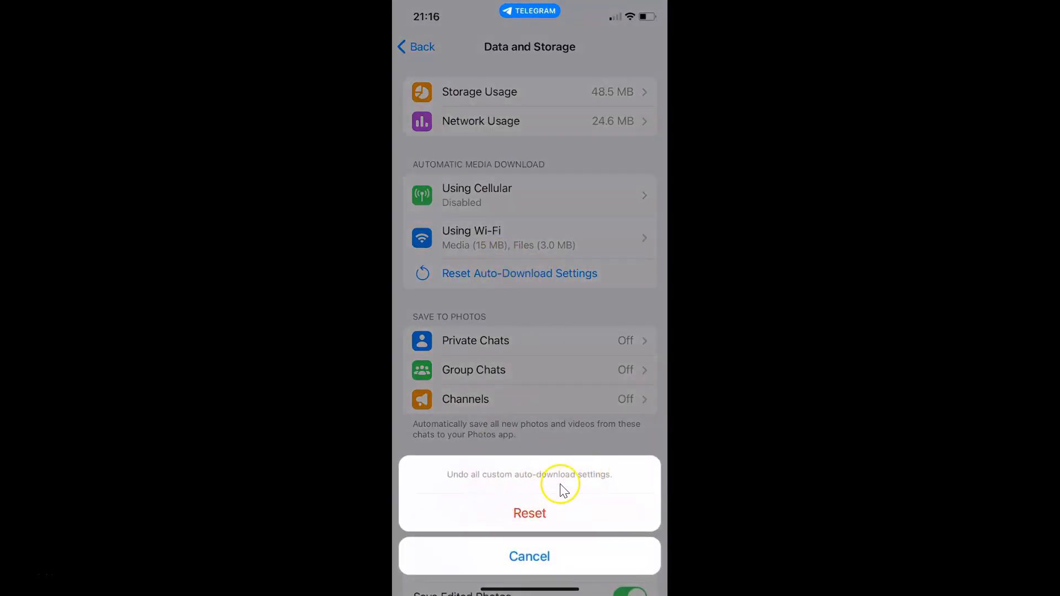
mouse_move(605, 484)
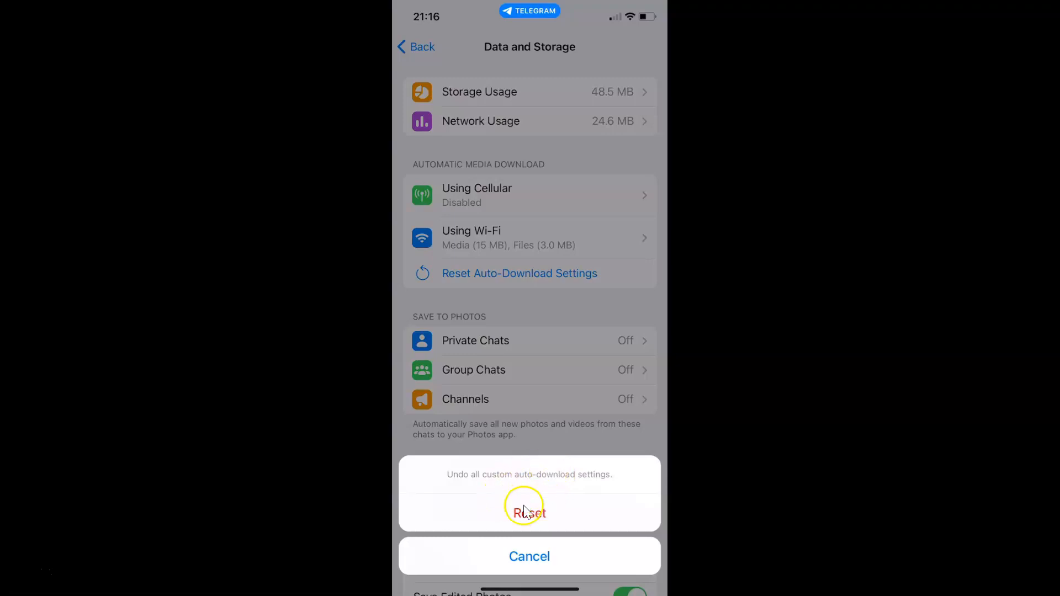
mouse_move(536, 514)
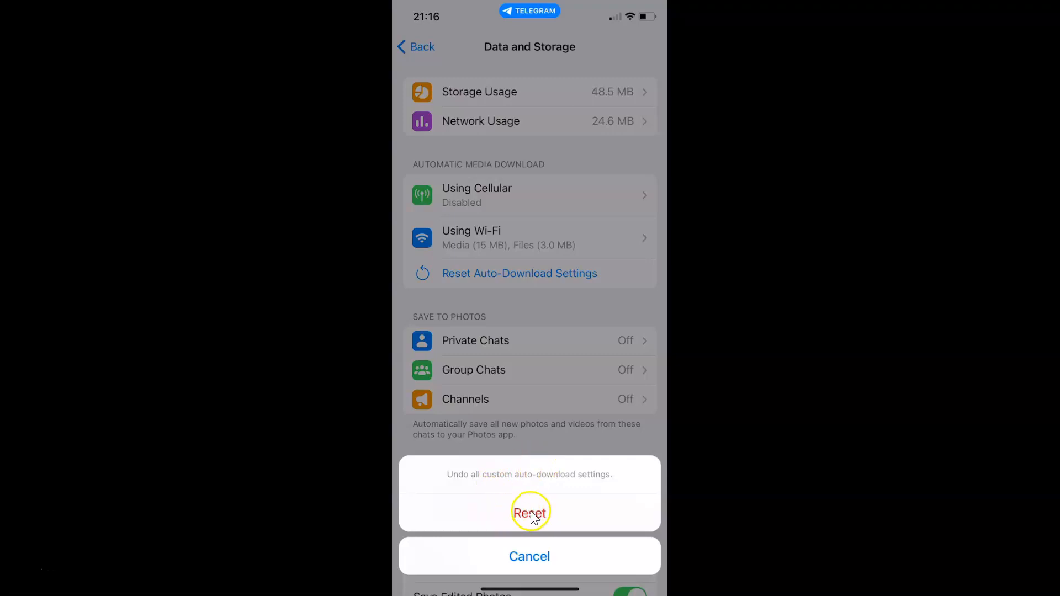
Step: Confirm the reset to defaults, then go back through Settings to the Chats list
click(530, 511)
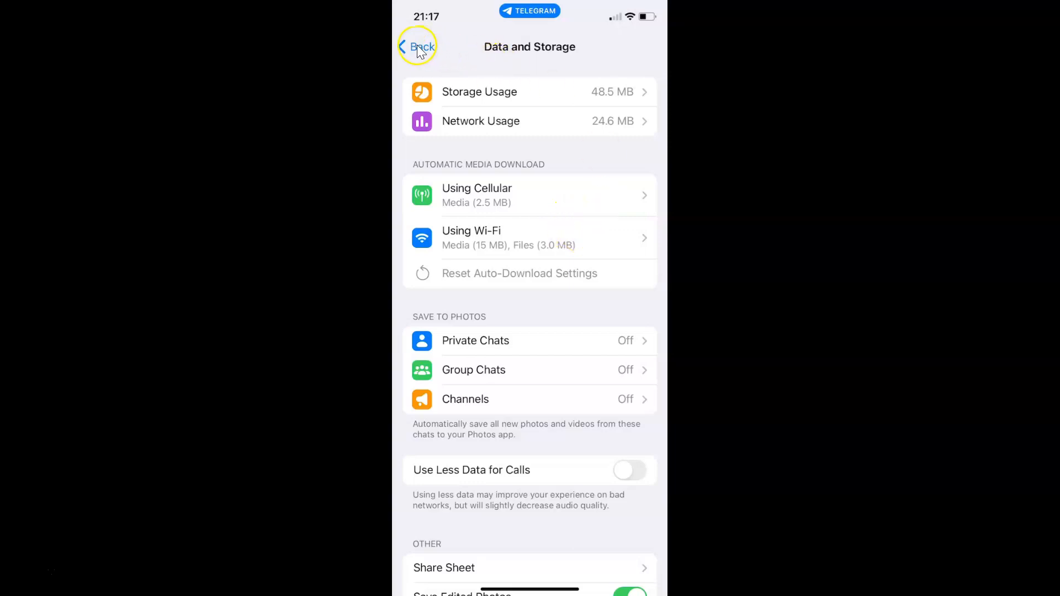
click(417, 47)
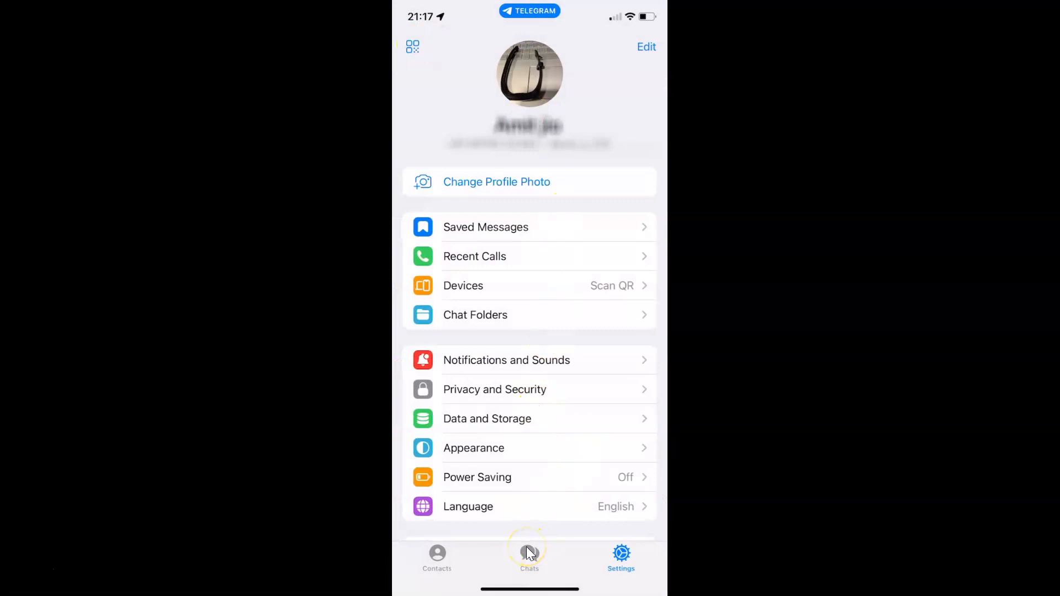
click(529, 554)
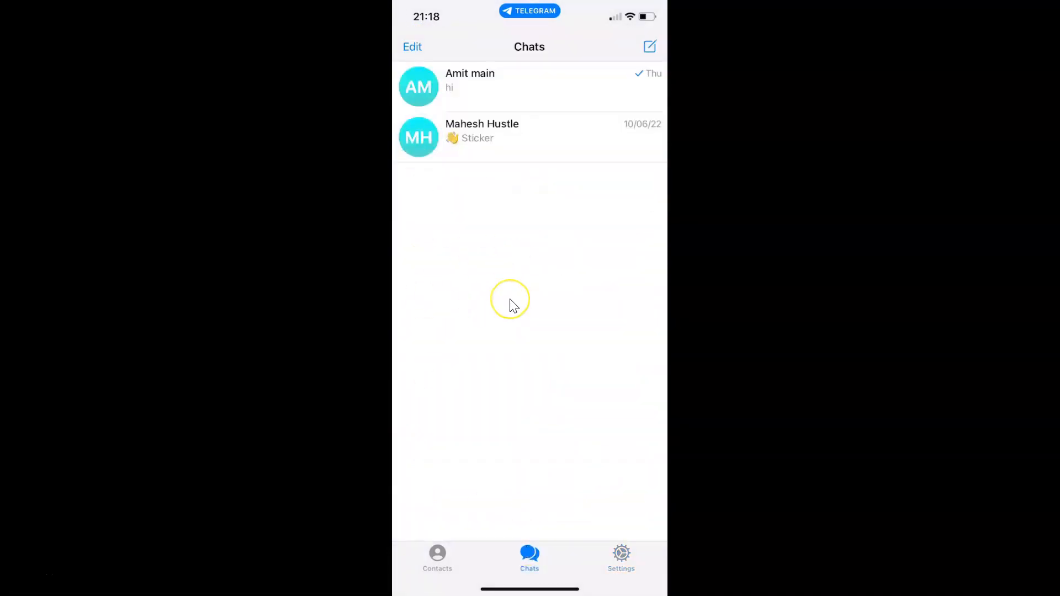